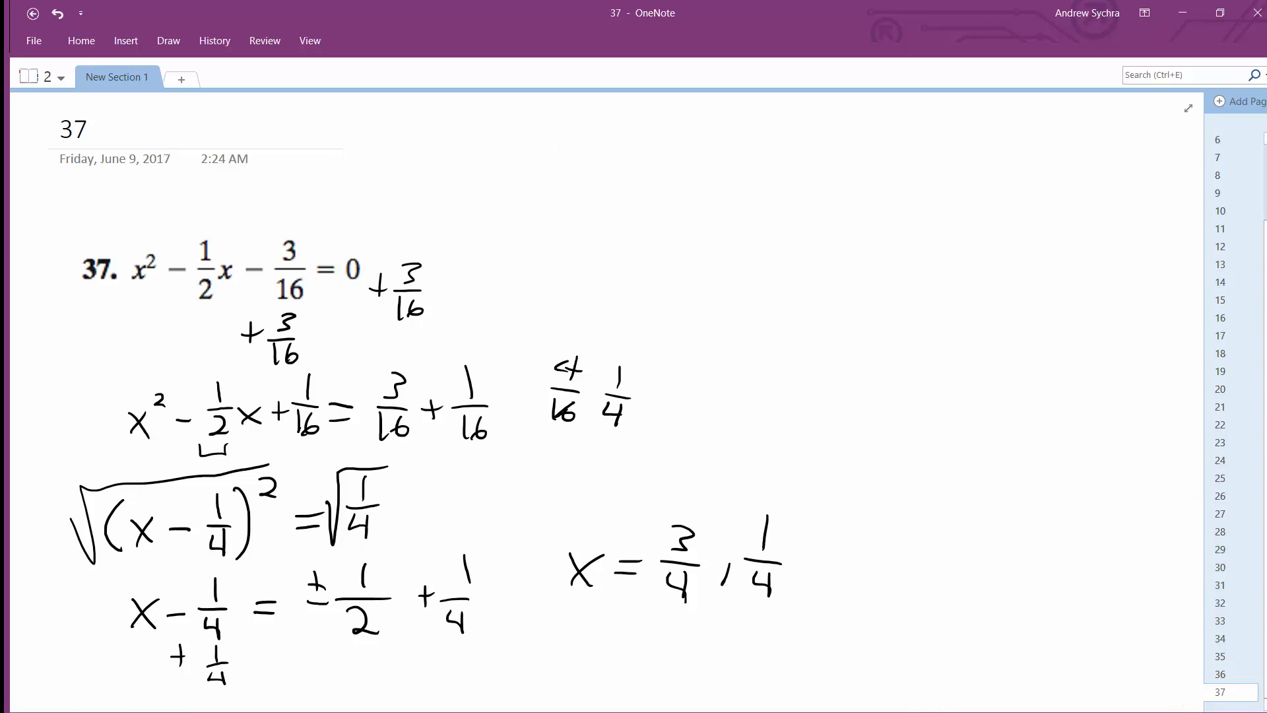
left_click(782, 643)
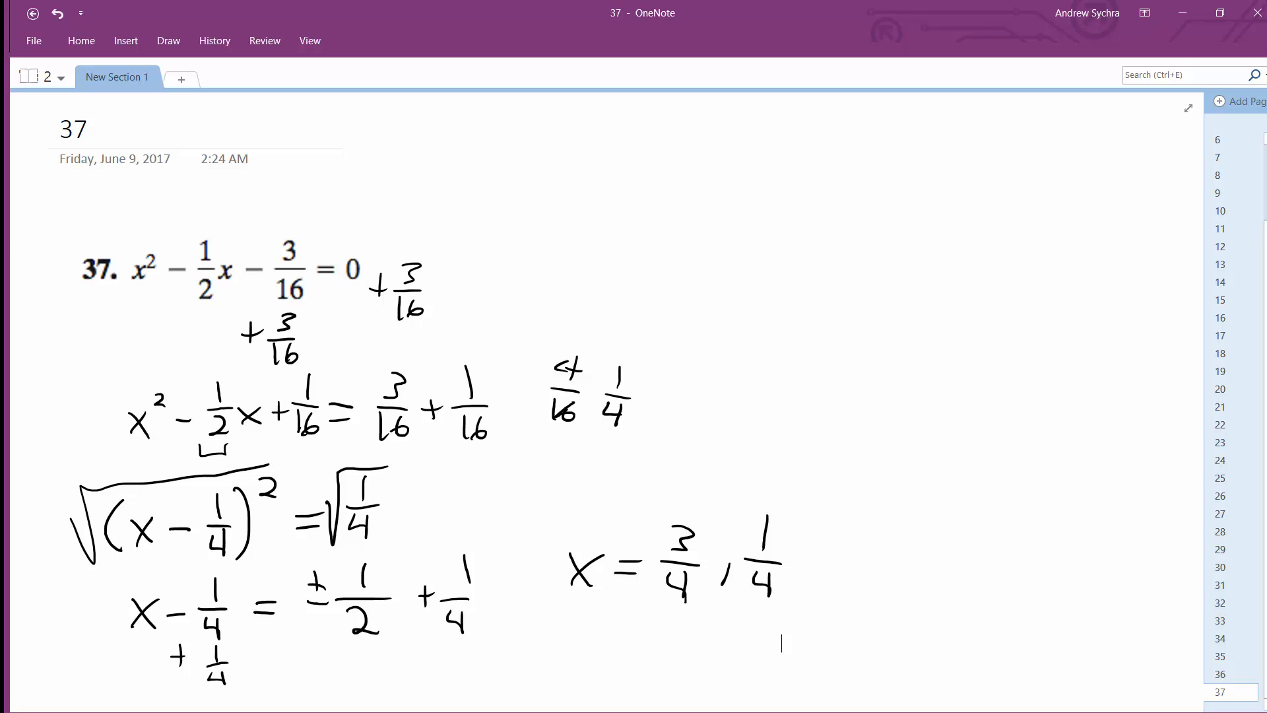